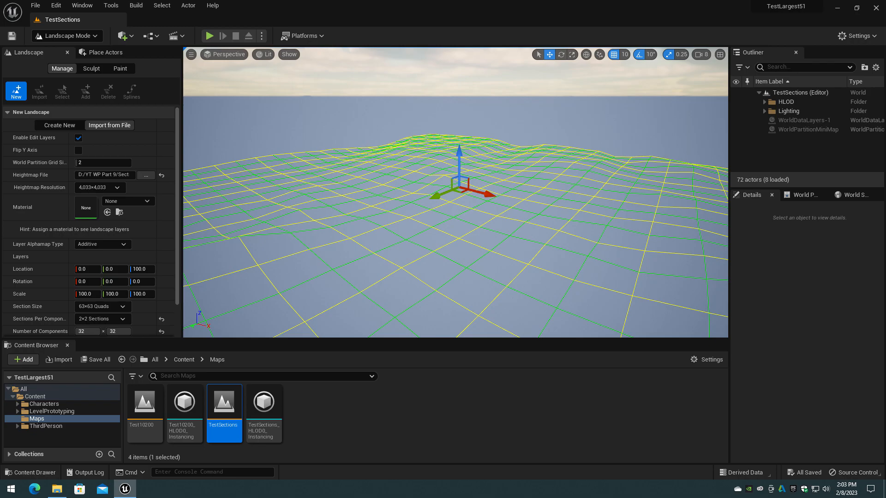
Switch from the landscape import preview to TerreSculptor's TileEx Creator splitting the 8065×8065 heightmap into 2×2 tiles.
click(110, 124)
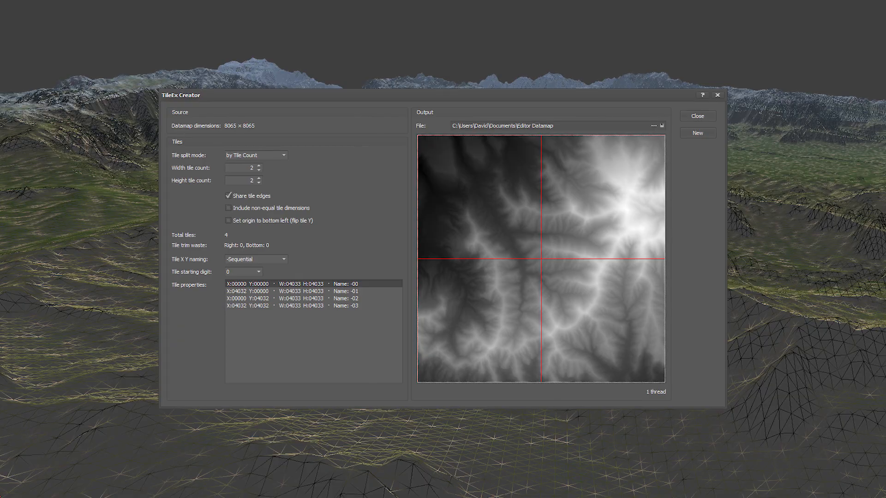
Close the tile creator, revealing the Unreal Crash Reporter's out-of-memory error for UE-TestLargest51.
click(696, 116)
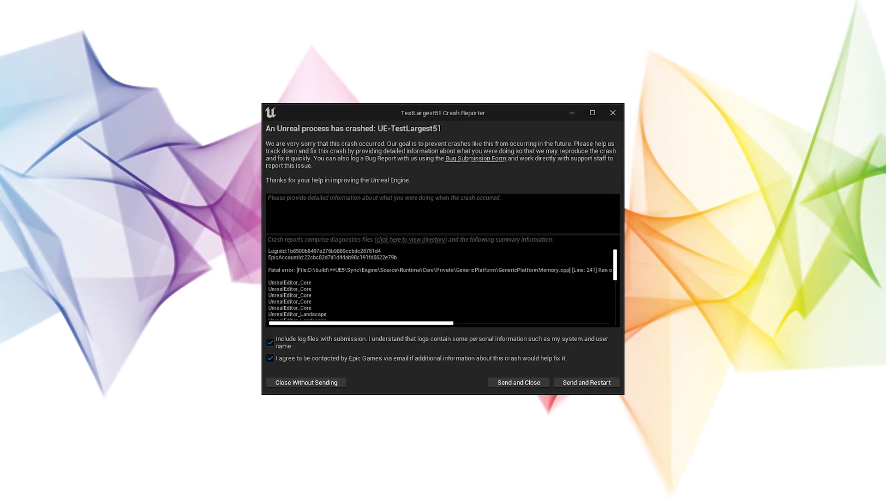
Dismiss the crash report so the WP256SQKM map from DMBigWorlds opens with its tiled landscape.
click(306, 382)
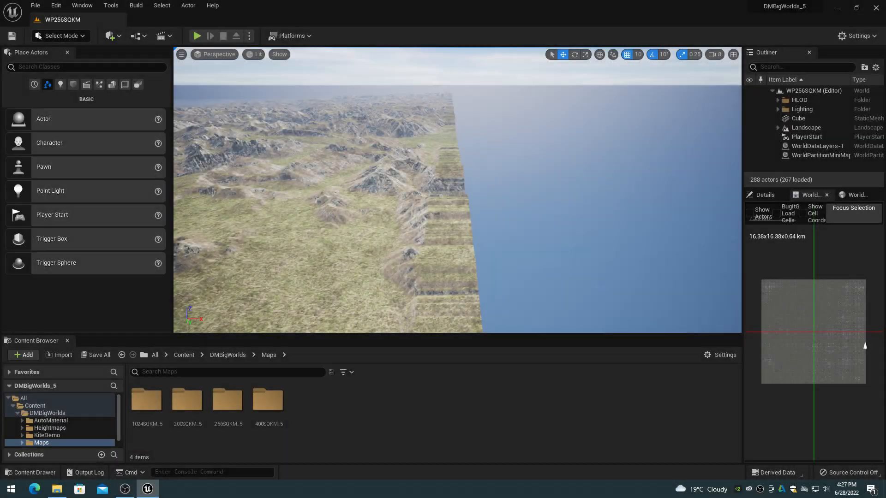